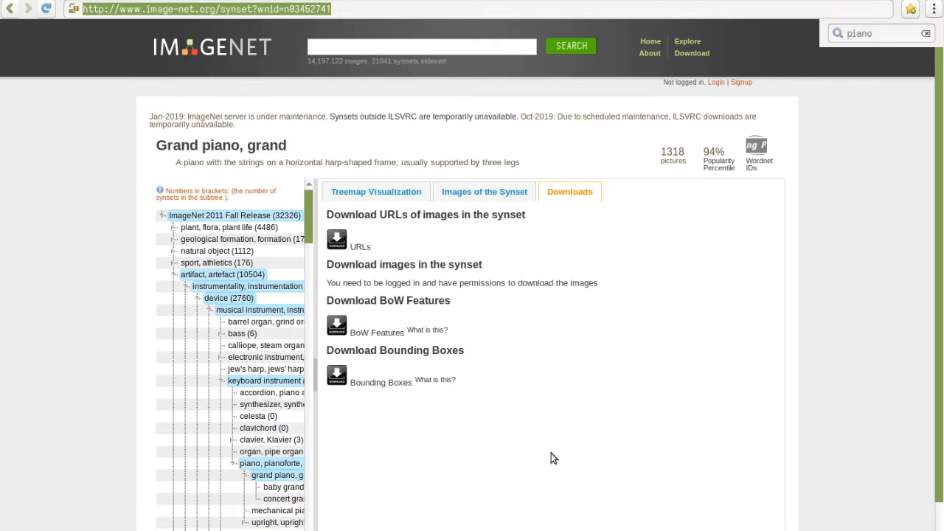
mouse_move(413, 366)
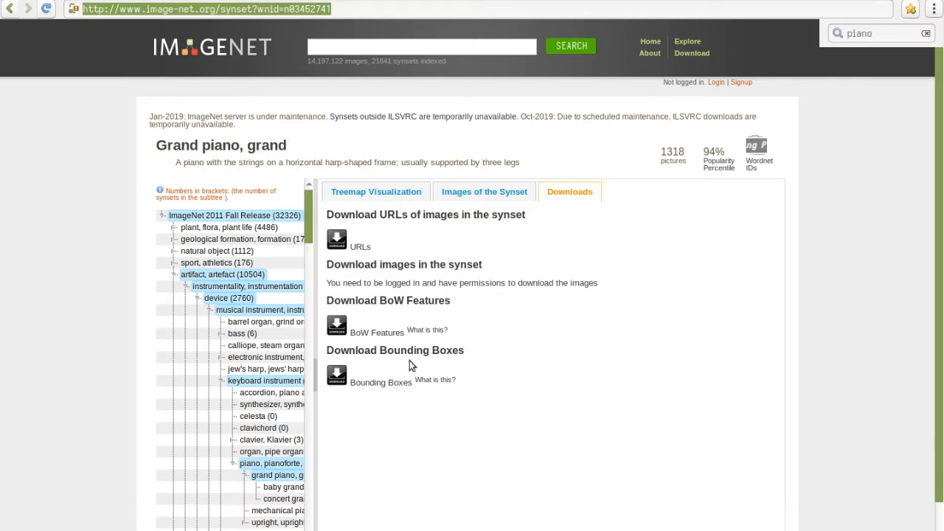
mouse_move(337, 278)
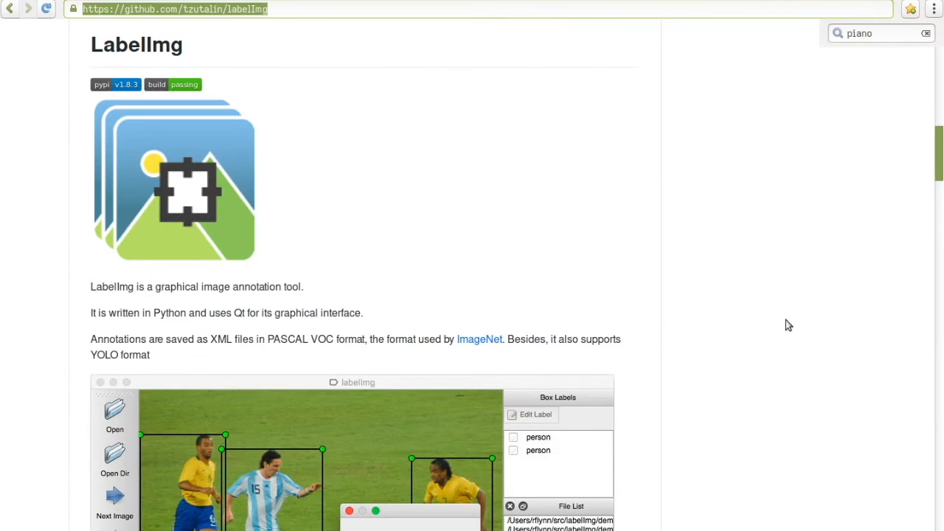
mouse_move(749, 339)
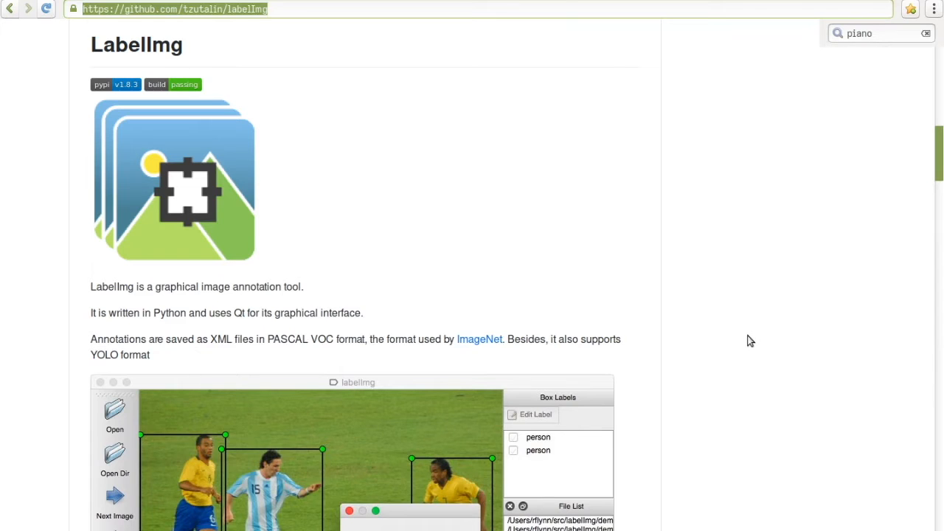
mouse_move(466, 360)
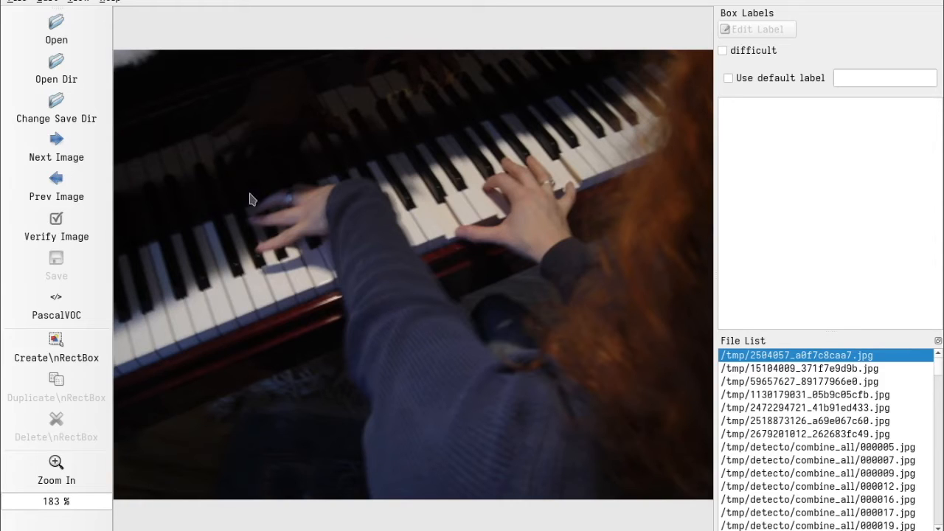
mouse_move(411, 245)
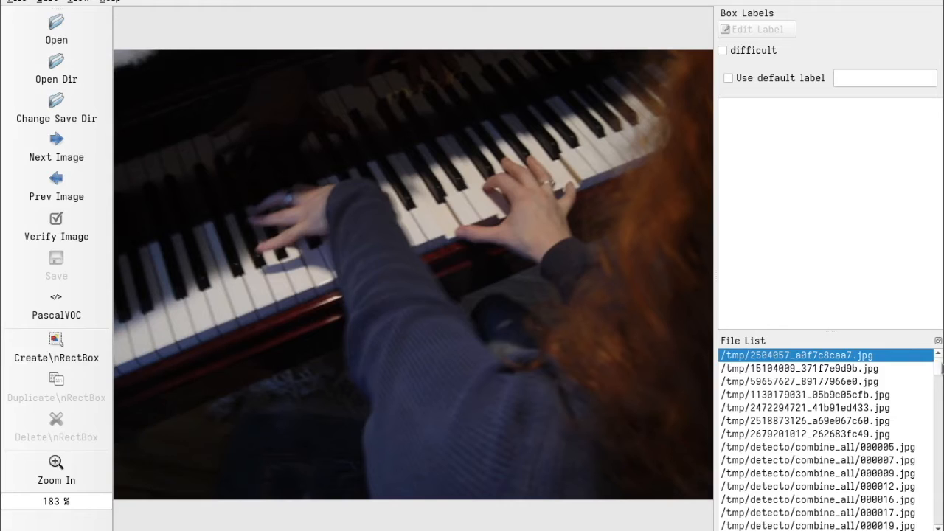
scroll(down, 3)
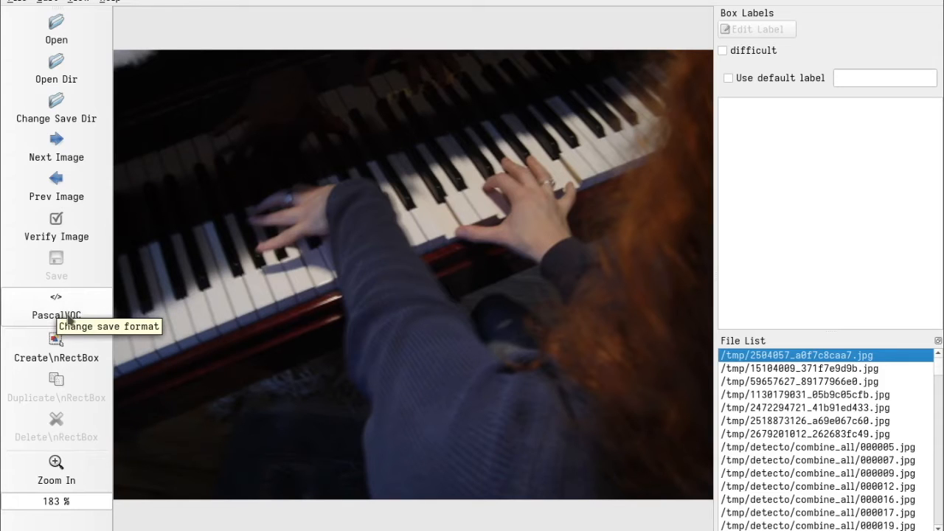
mouse_move(392, 389)
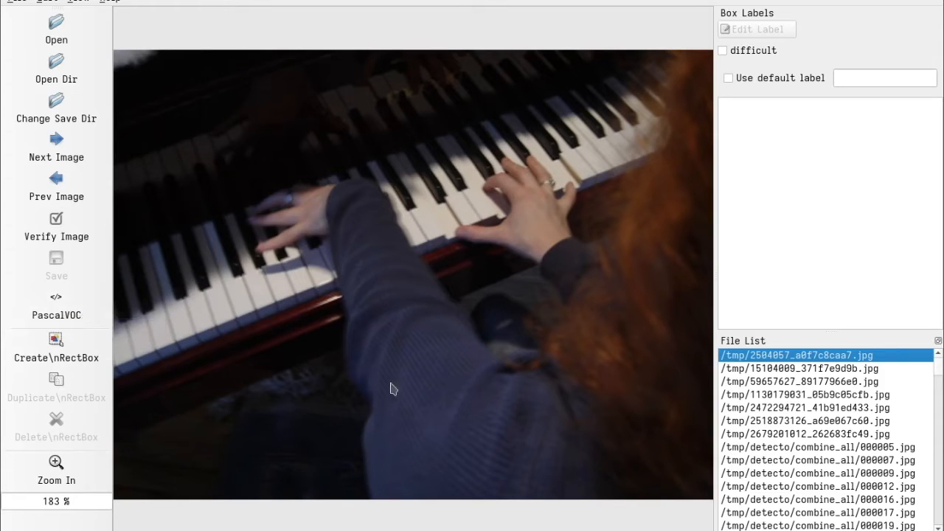
mouse_move(504, 410)
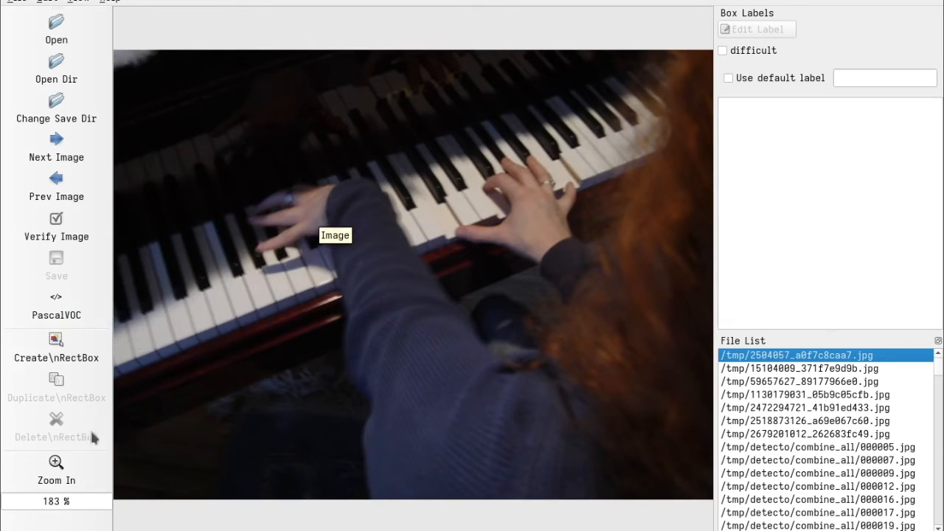
click(800, 368)
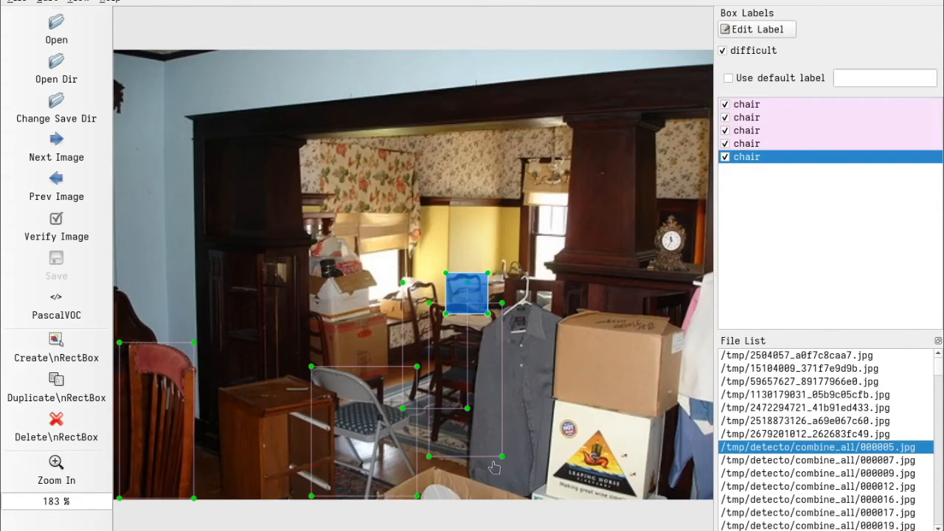
Inspect a chair box in the example, then load the upright piano photo for labelling.
click(362, 413)
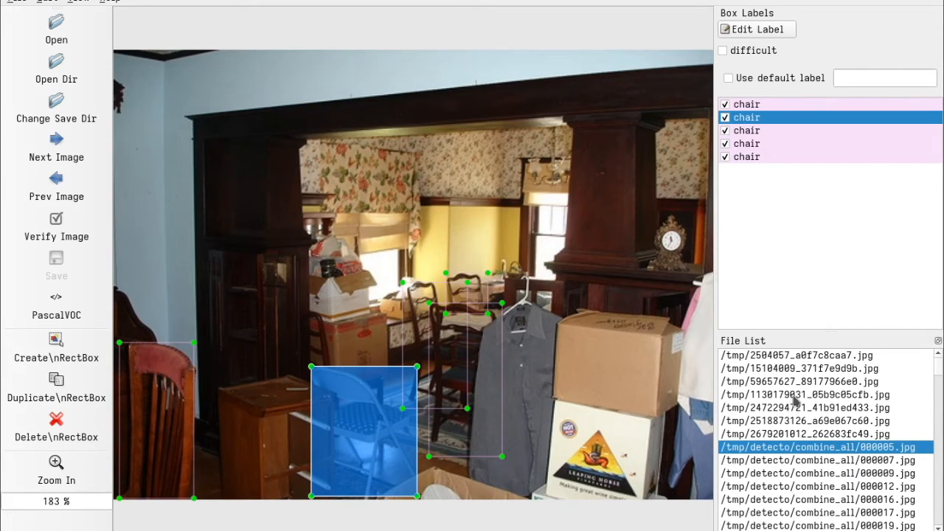
click(804, 395)
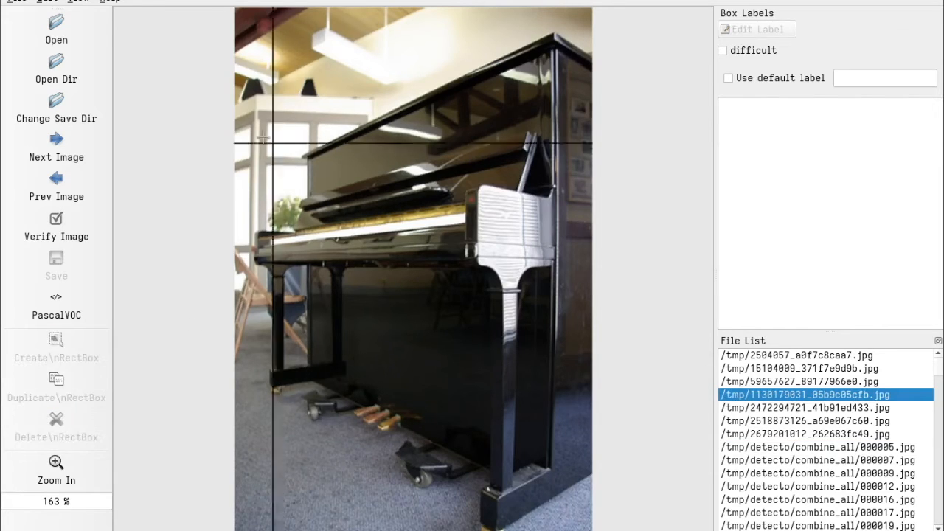
Box the upright piano with label 'piano', then move on to the pianist portrait.
drag(252, 109, 580, 494)
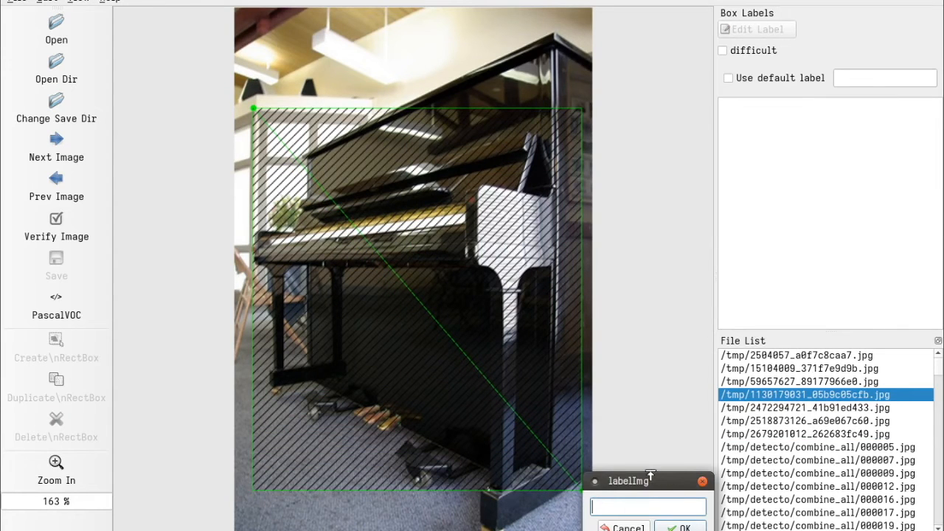
text(piano)
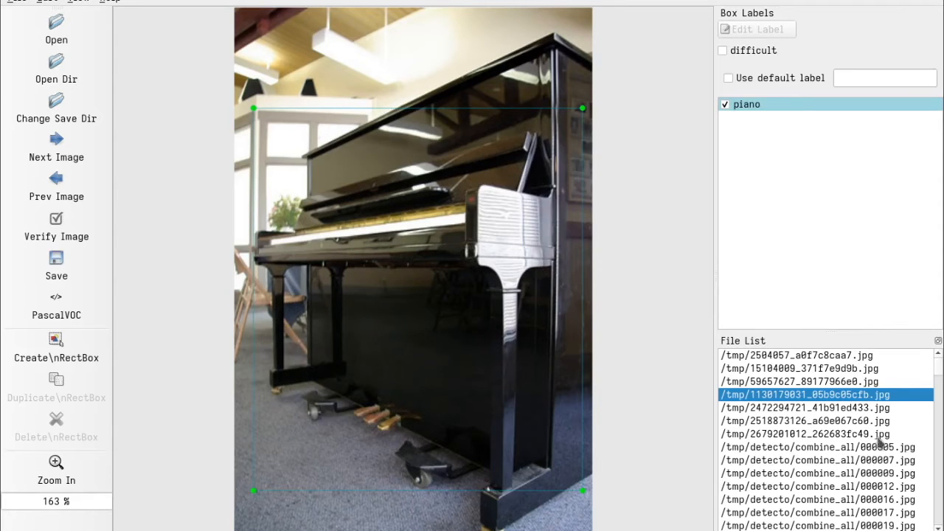
click(804, 407)
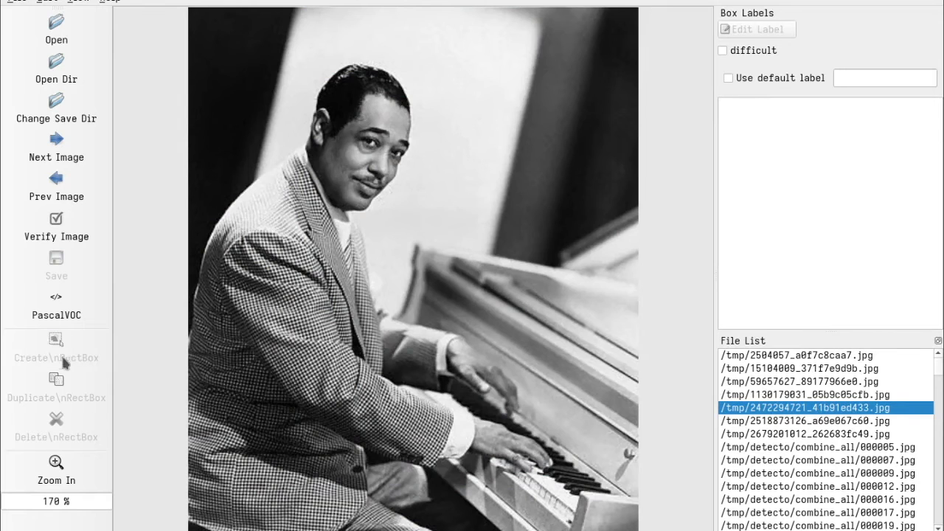
Box the piano as 'piano' and the man as 'person', then load the girl-at-piano photo.
drag(384, 228, 638, 516)
text(piano)
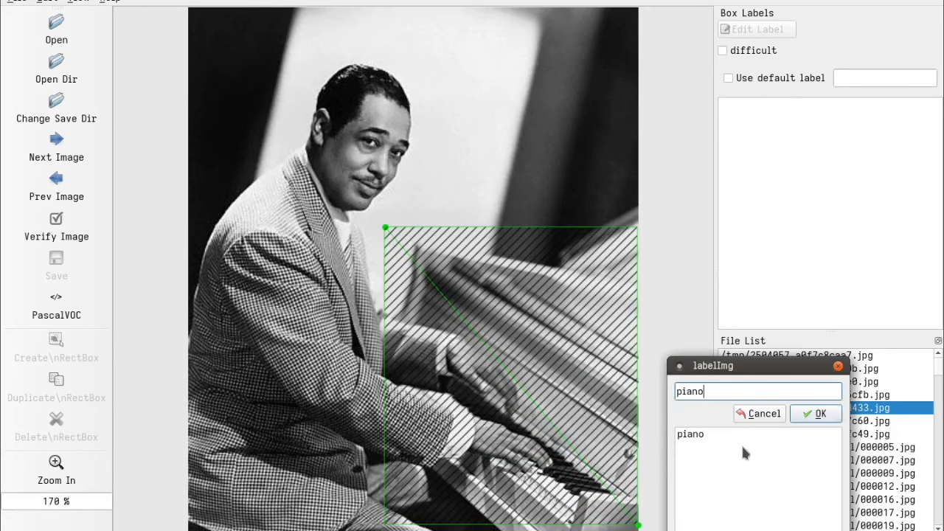
click(814, 413)
text(per)
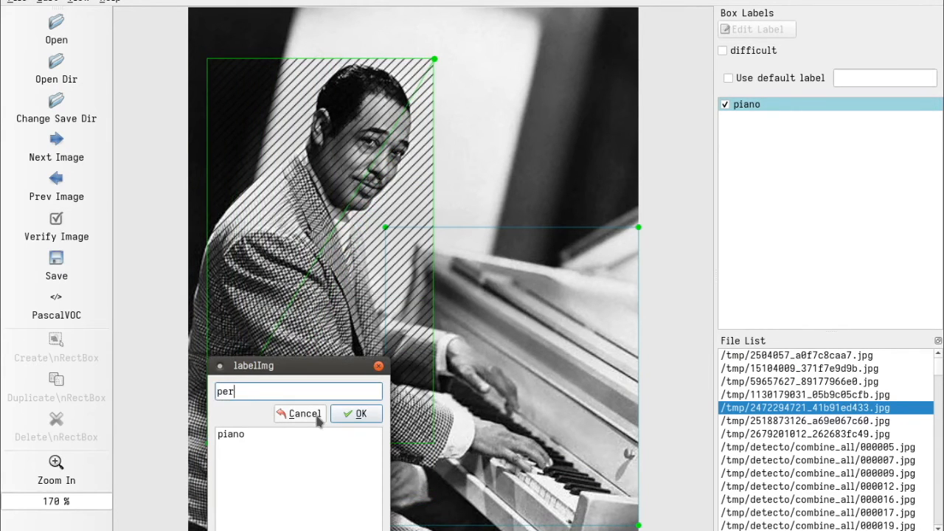
click(356, 413)
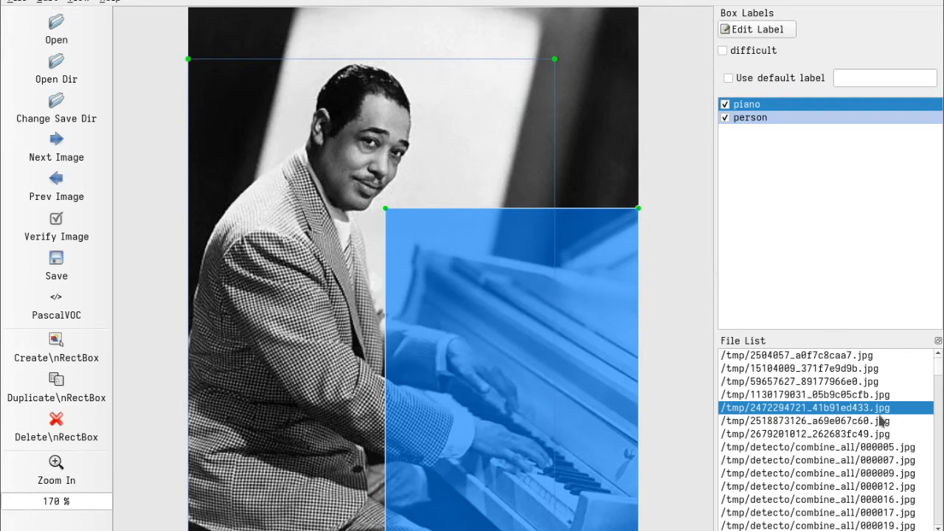
click(804, 421)
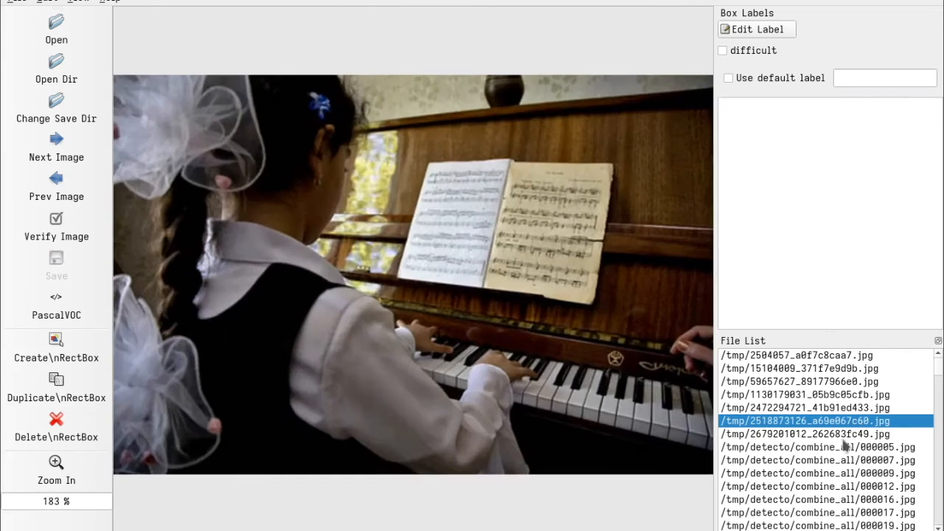
mouse_move(56, 348)
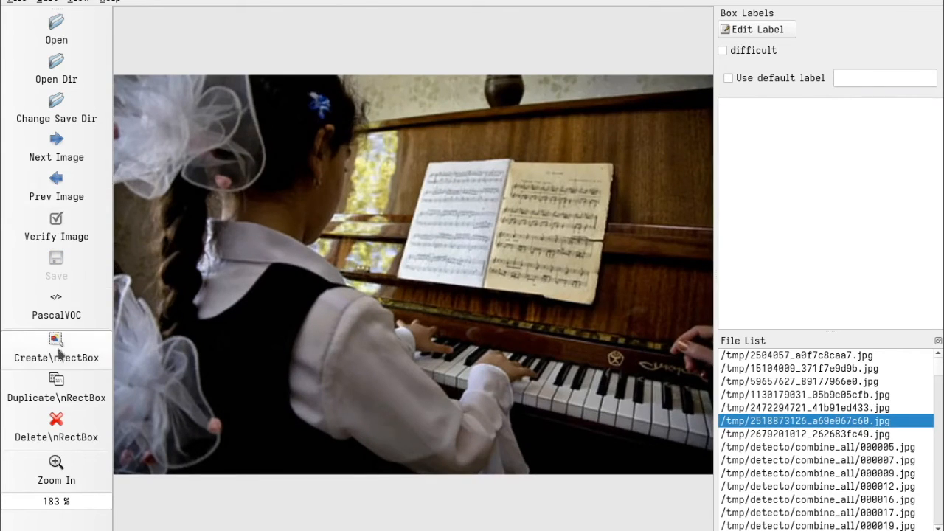
Draw a rectangular box around the upright piano and label it 'piano'.
click(56, 359)
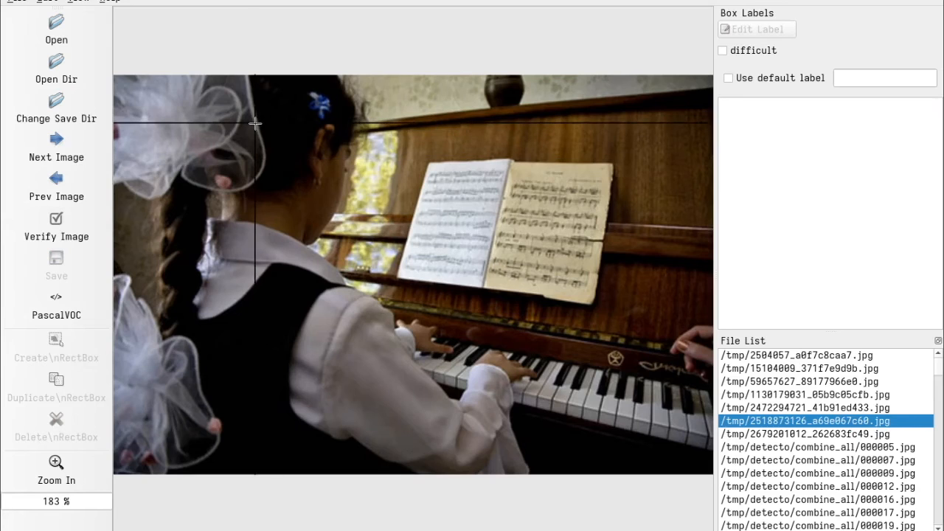
drag(254, 124, 709, 475)
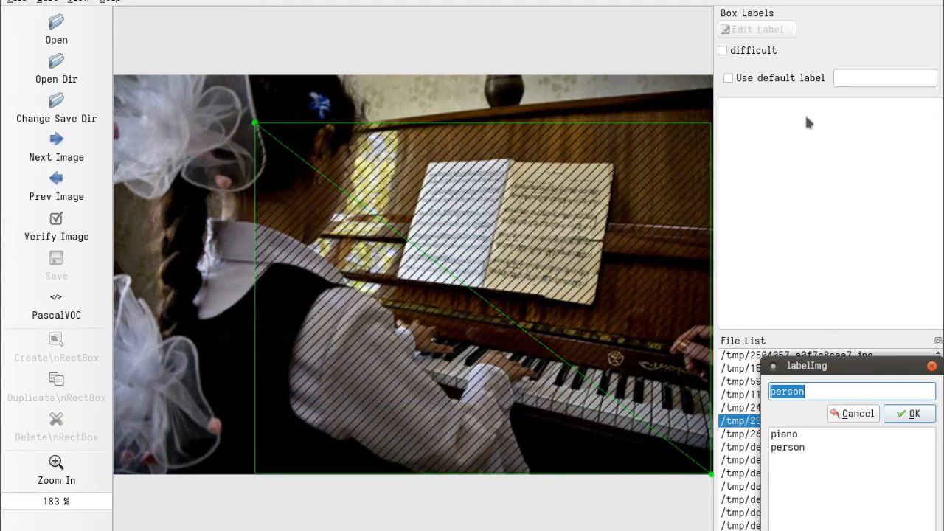
click(785, 434)
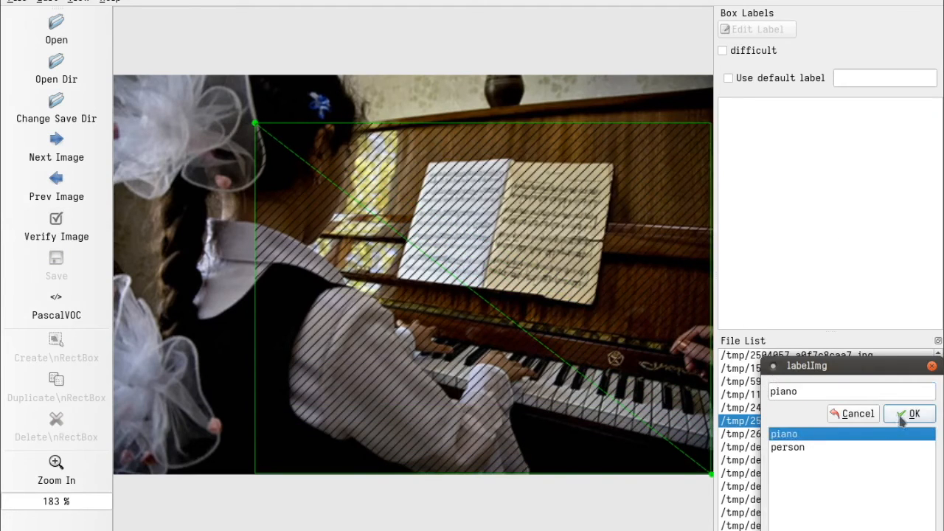
click(909, 413)
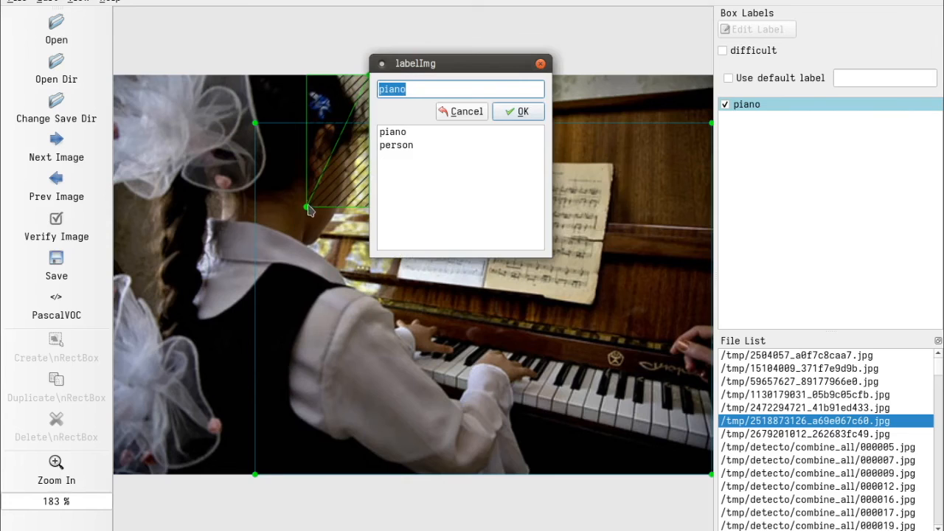
Label the girl's box 'person' and bring up the save dialog for the annotations.
click(516, 112)
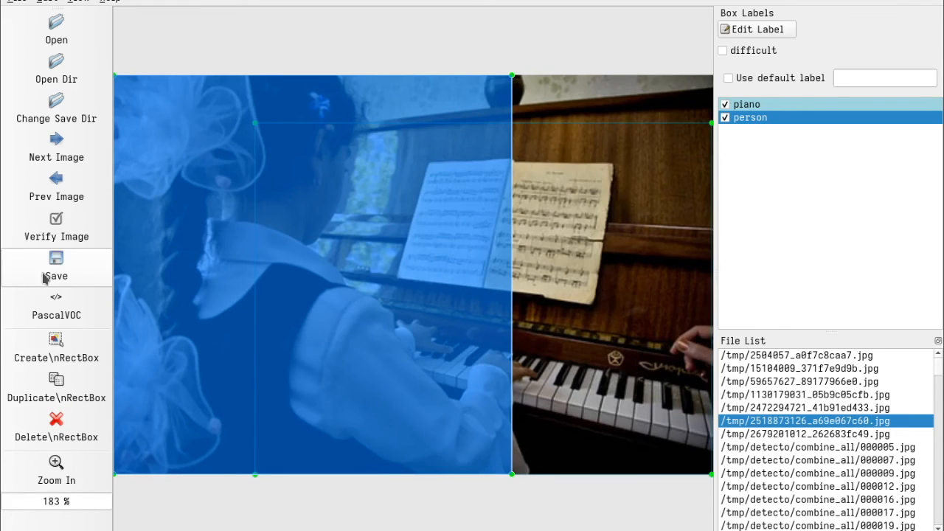
click(56, 265)
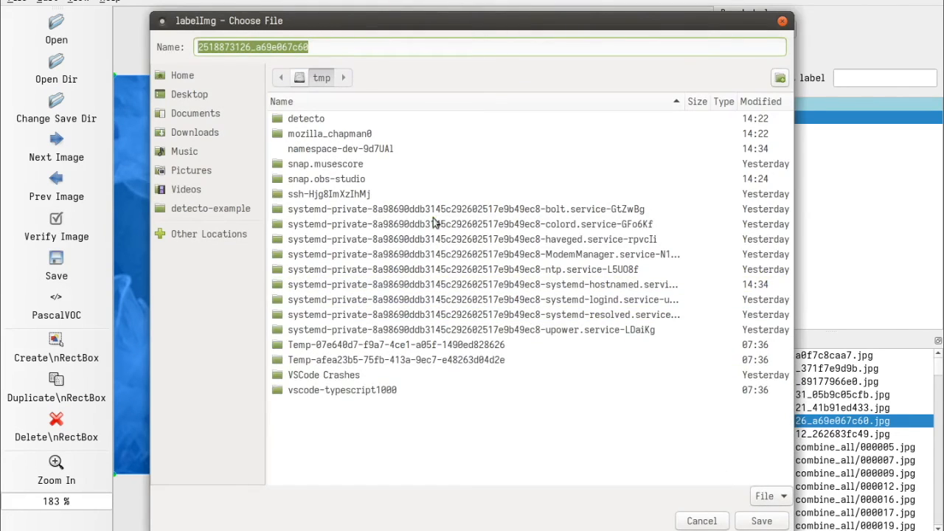